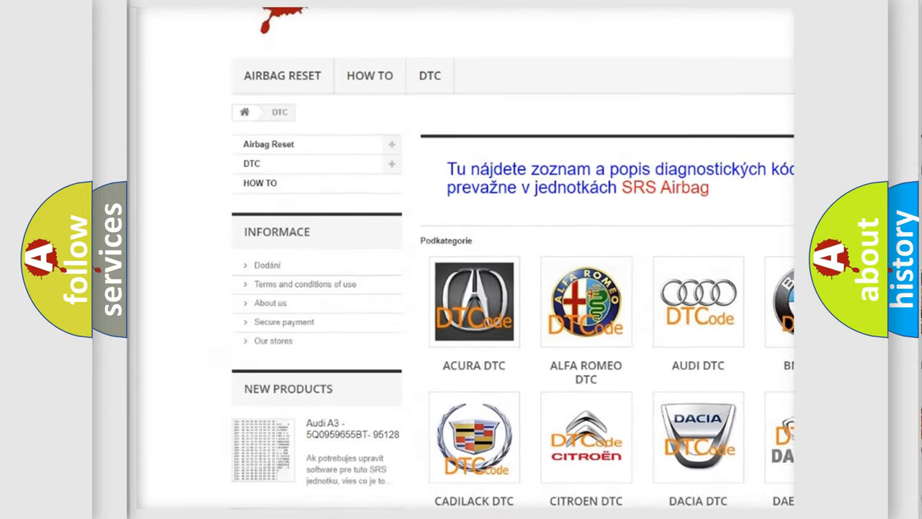
{"action": "scroll", "scroll_direction": "down", "scroll_amount": 3}
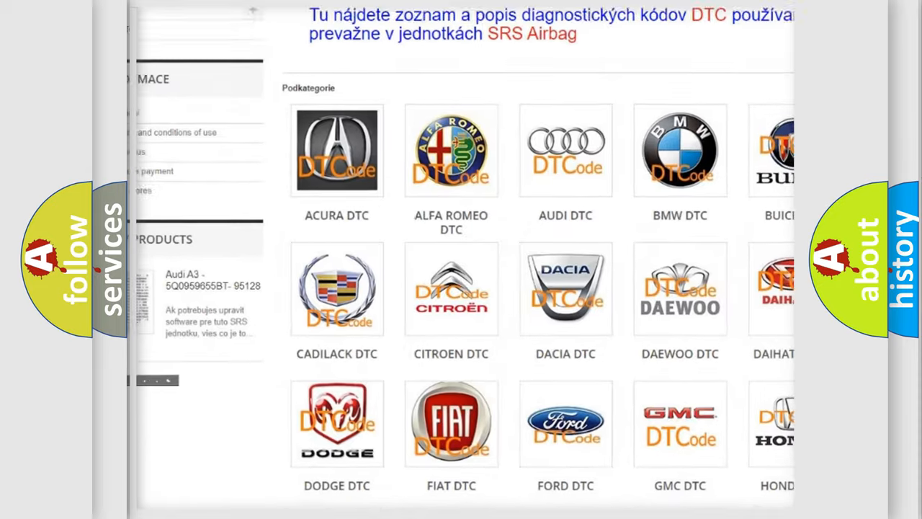
{"action": "scroll", "scroll_direction": "down", "scroll_amount": 3}
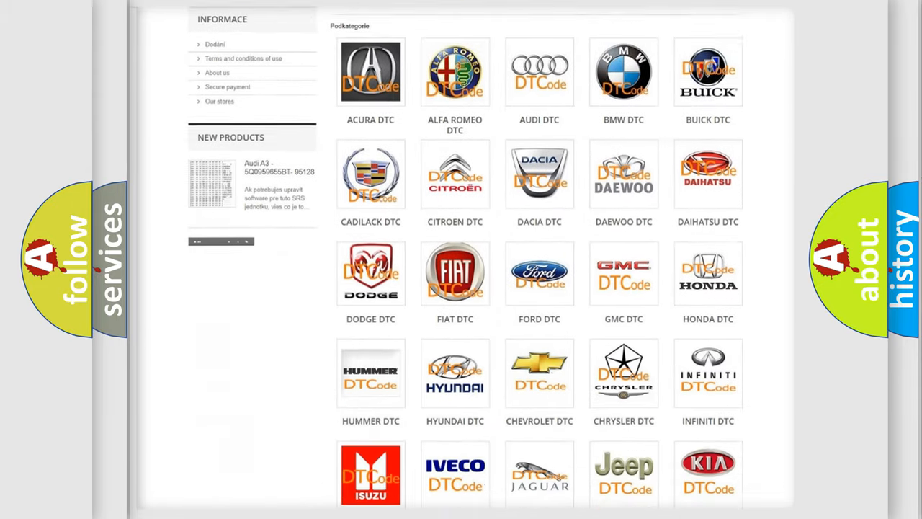
{"action": "scroll", "scroll_direction": "down", "scroll_amount": 3}
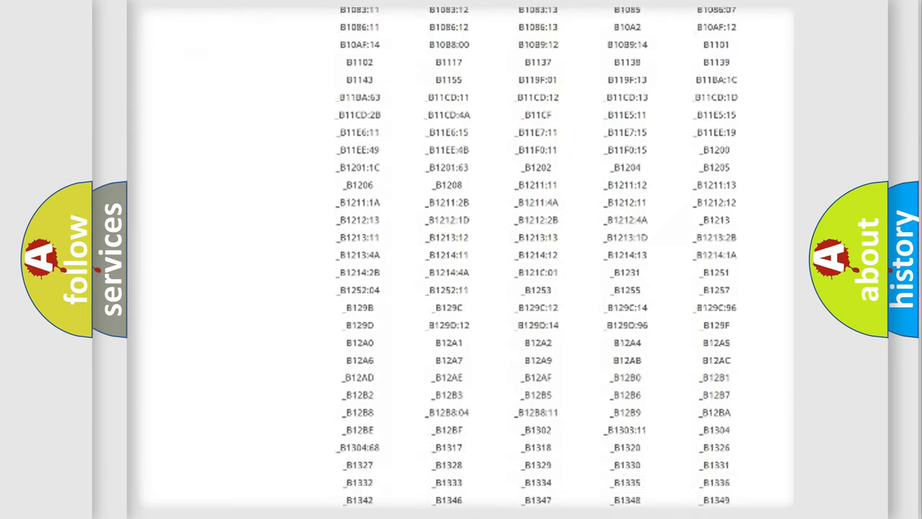
{"action": "scroll", "scroll_direction": "down", "scroll_amount": 3}
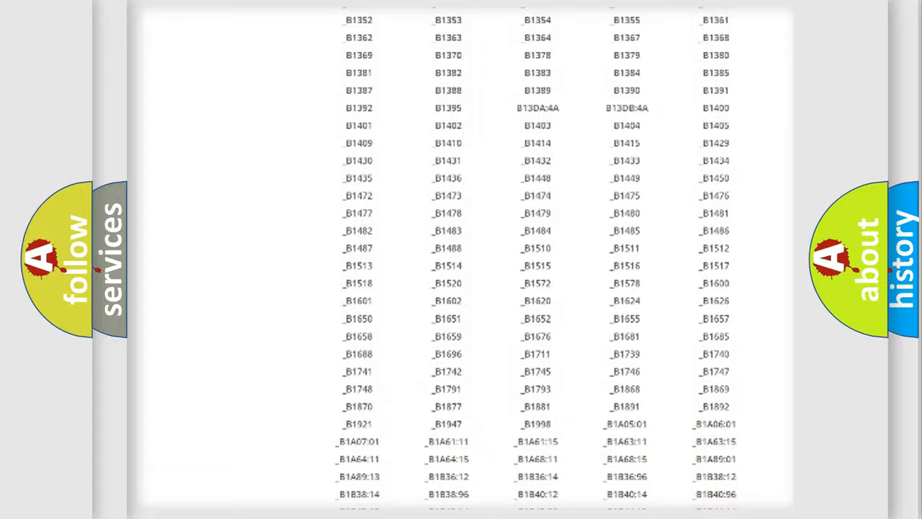